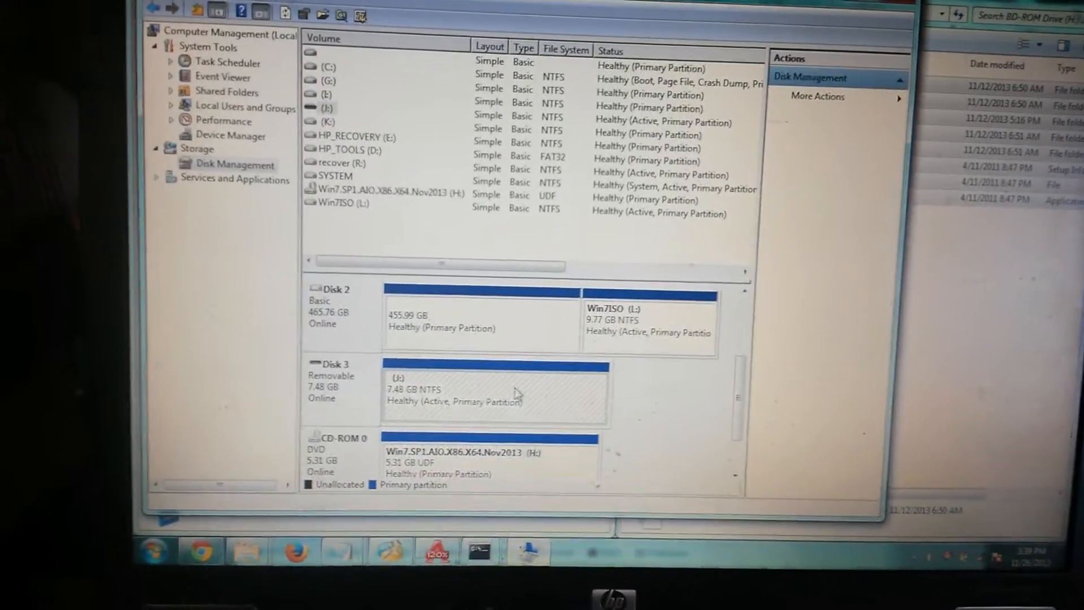
- Enter the boot folder of the mounted Windows 7 disc (H:) in Explorer
right_click(494, 399)
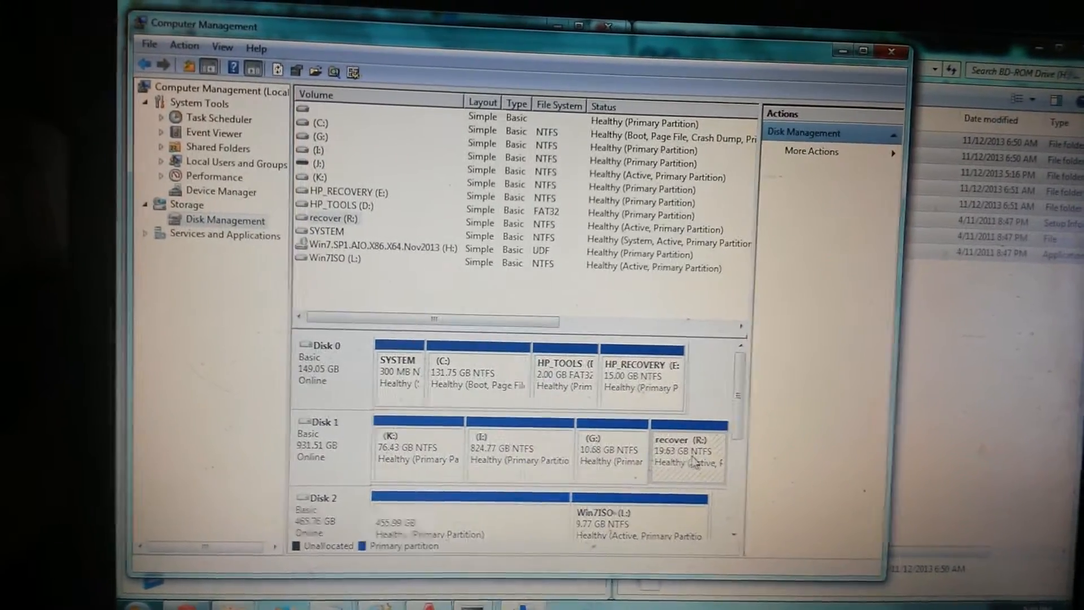
scroll("down", 3)
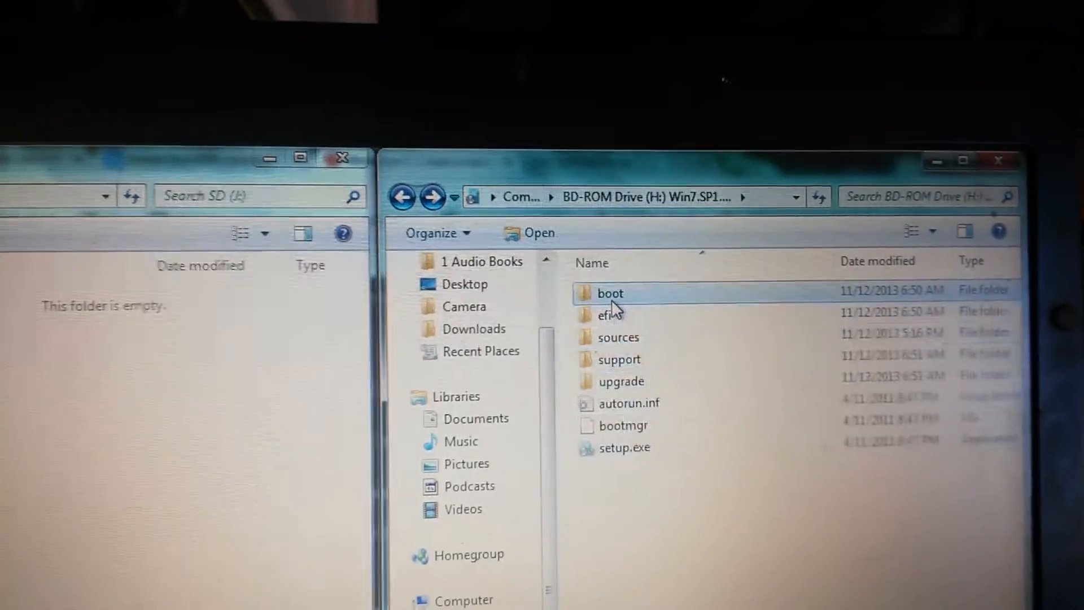
double_click(608, 293)
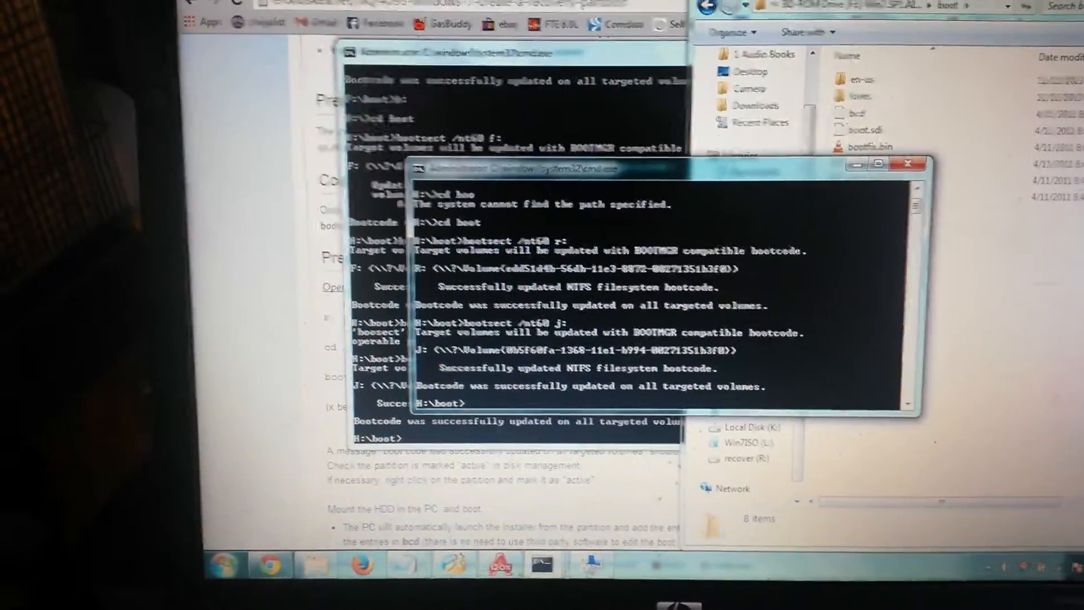
- Run bootsect /nt60 j: from H:\boot to write NTFS boot code to the SD card
left_click(219, 563)
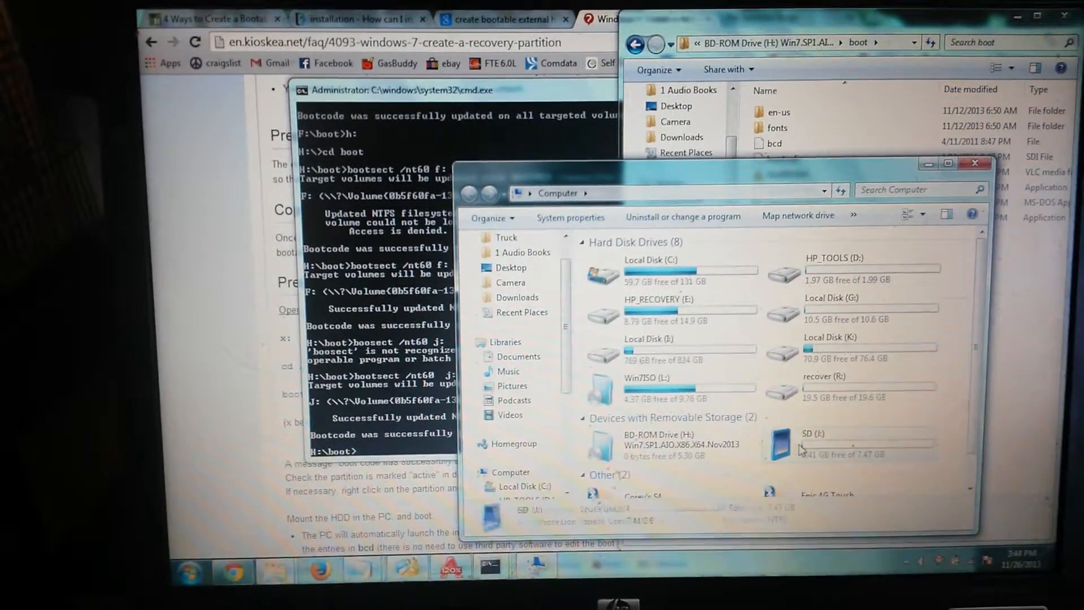
- Show the empty SD card (J:) and go back to the Windows 7 disc's root folder
double_click(778, 441)
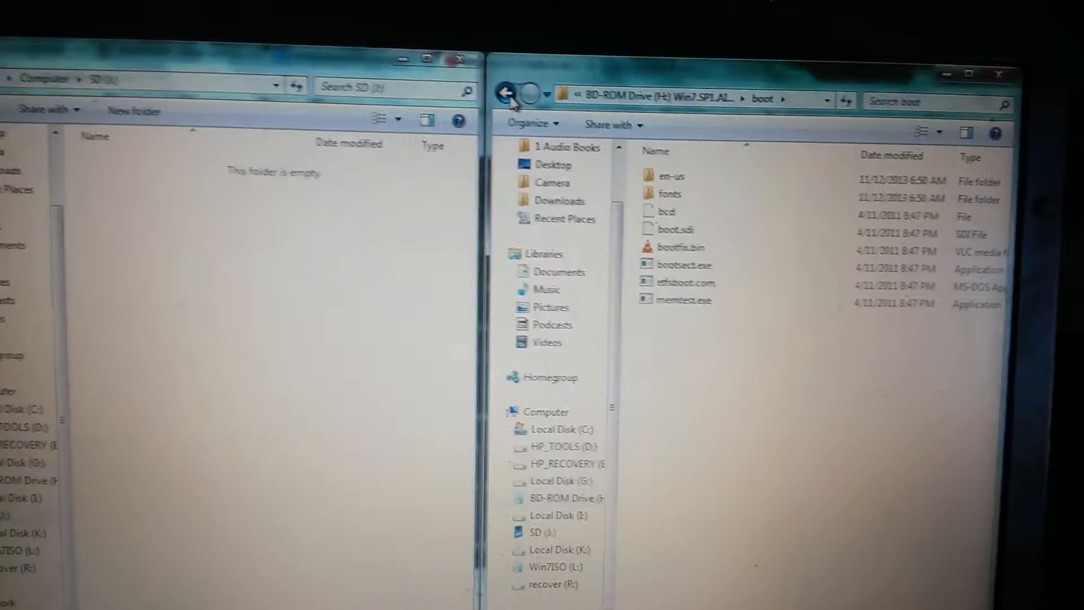
left_click(506, 92)
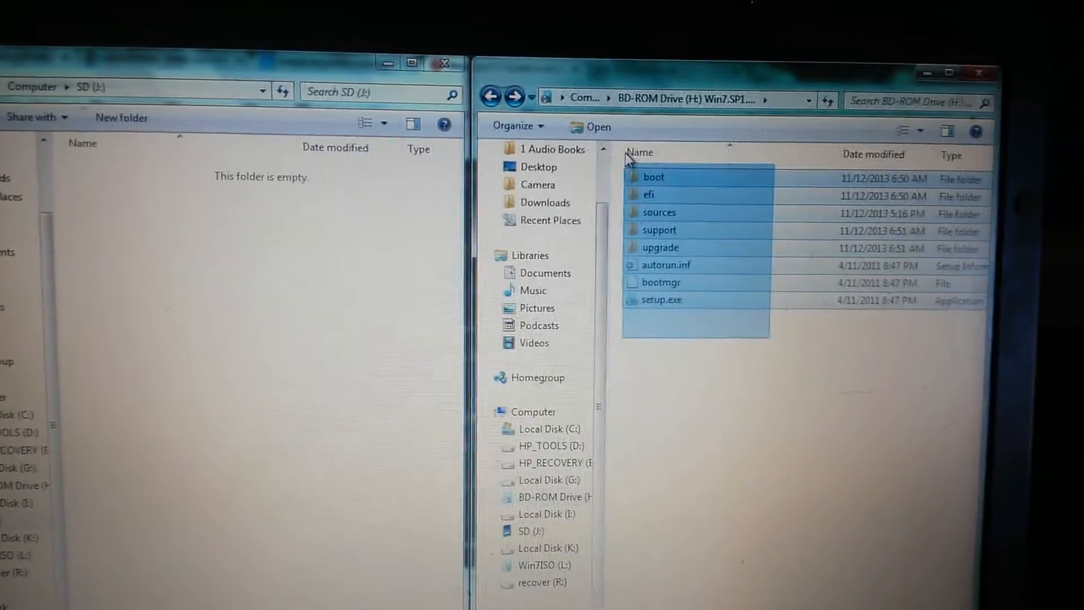